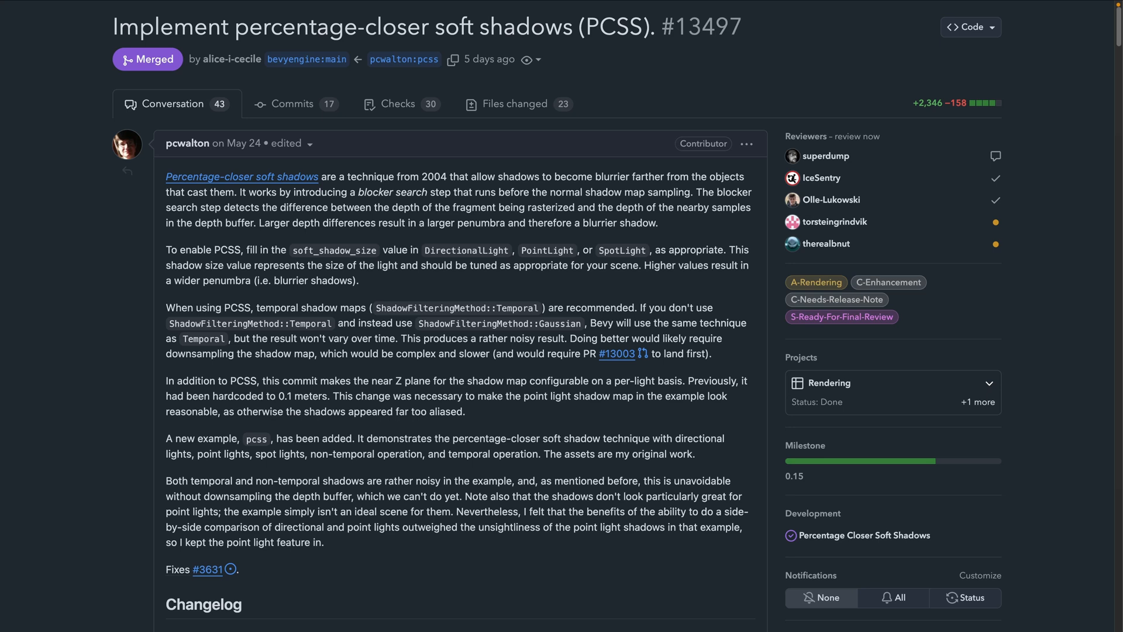
Step: Scroll PR #13497's description down to the PCSS off and on palm tree screenshots
{"action": "scroll", "scroll_direction": "down", "scroll_amount": 3}
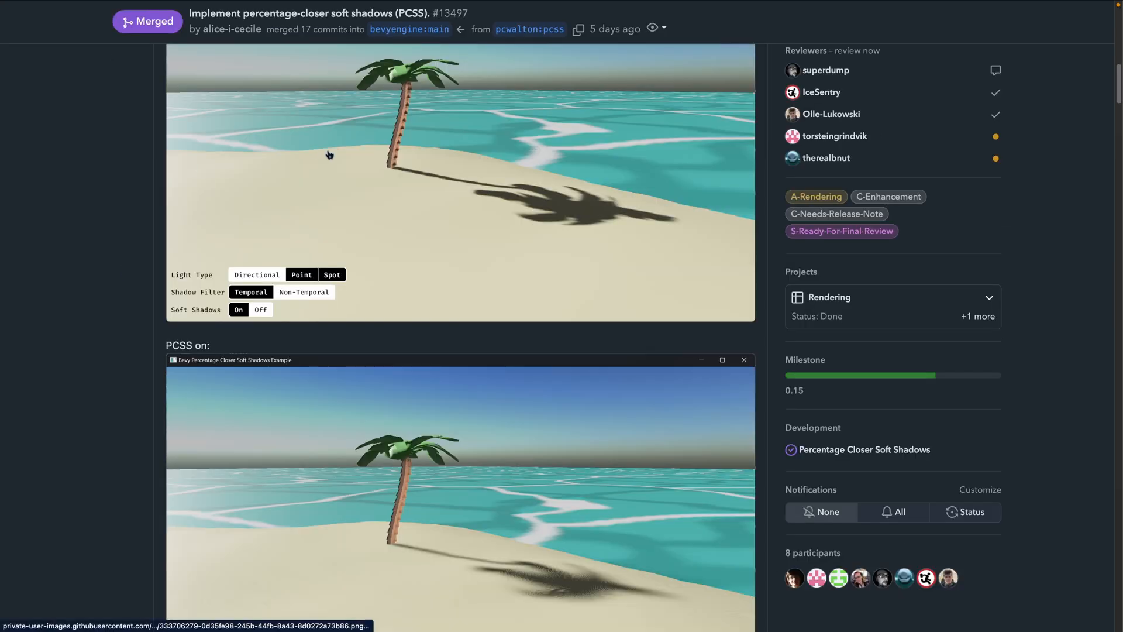
{"action": "mouse_move", "coordinate": [532, 205]}
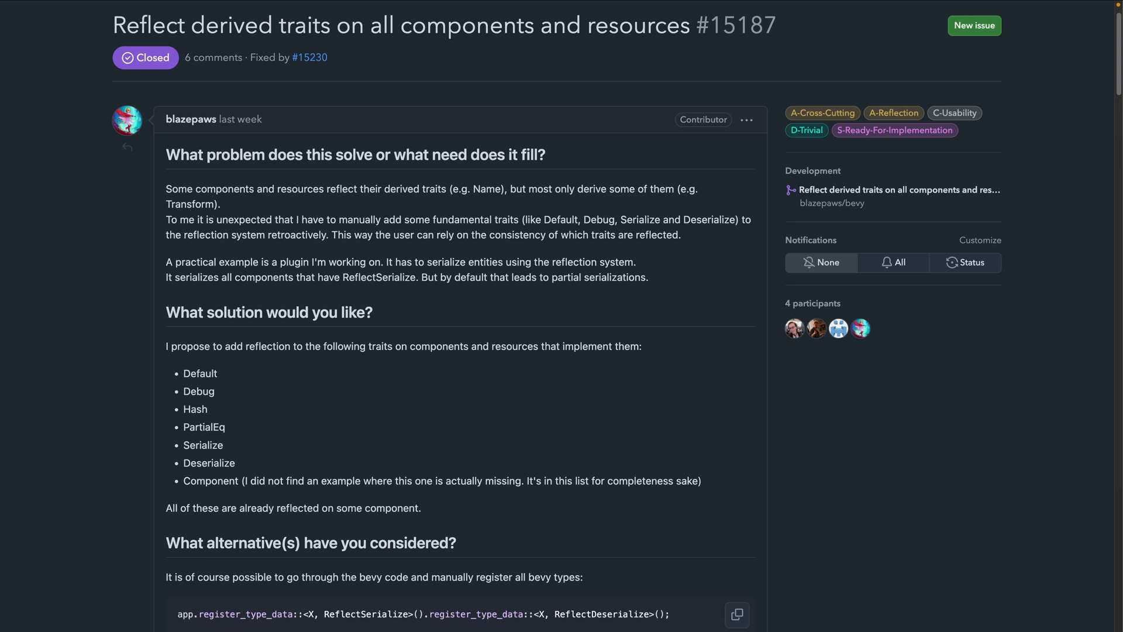
Step: Scroll through issue #15187's referenced merged PRs, then back up to its description
{"action": "scroll", "scroll_direction": "down", "scroll_amount": 3}
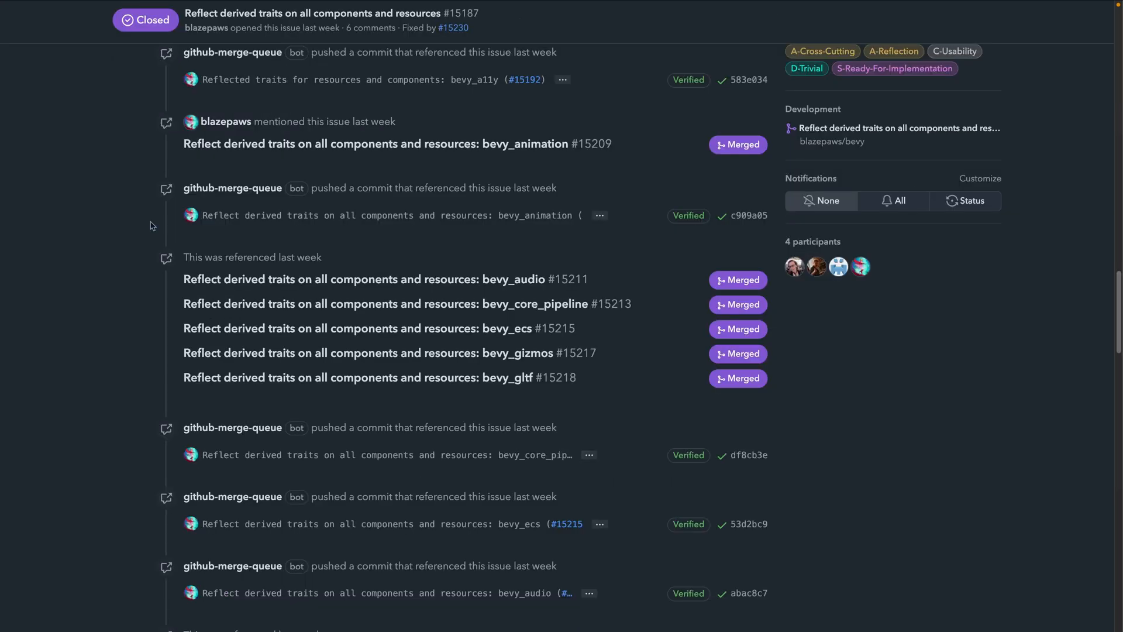
{"action": "mouse_move", "coordinate": [127, 233]}
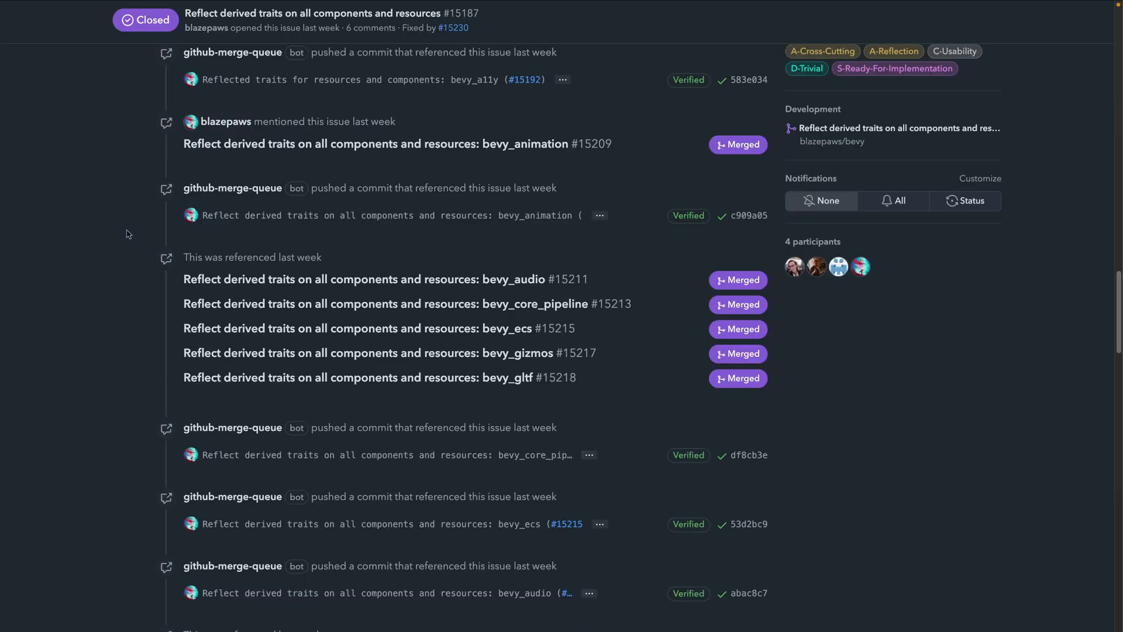
{"action": "scroll", "scroll_direction": "up", "scroll_amount": 3}
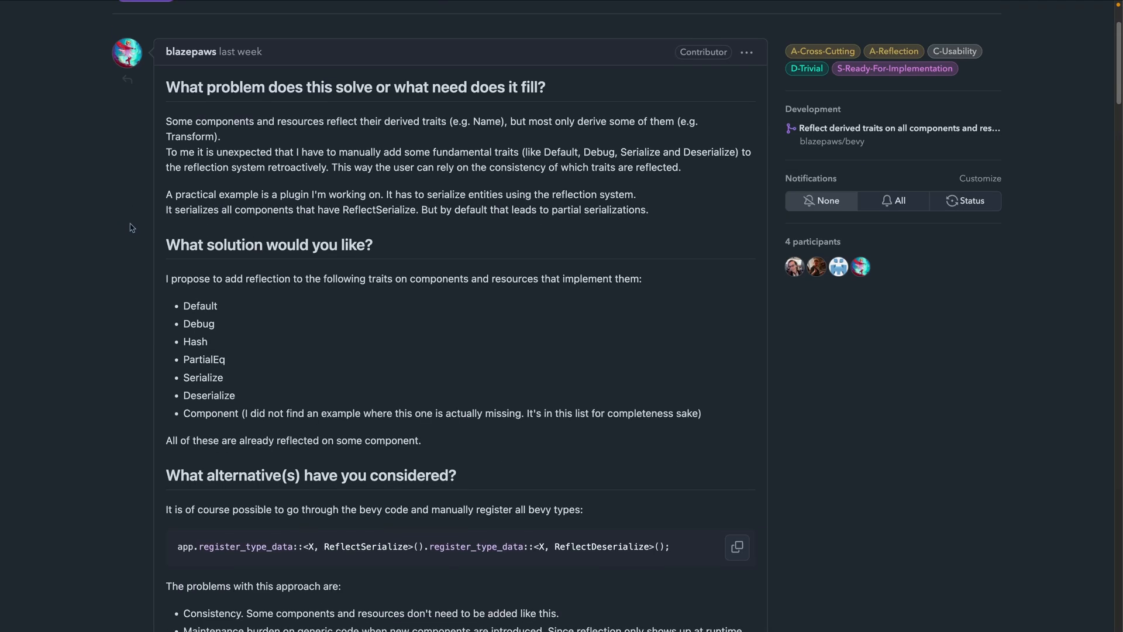
{"action": "scroll", "scroll_direction": "up", "scroll_amount": 3}
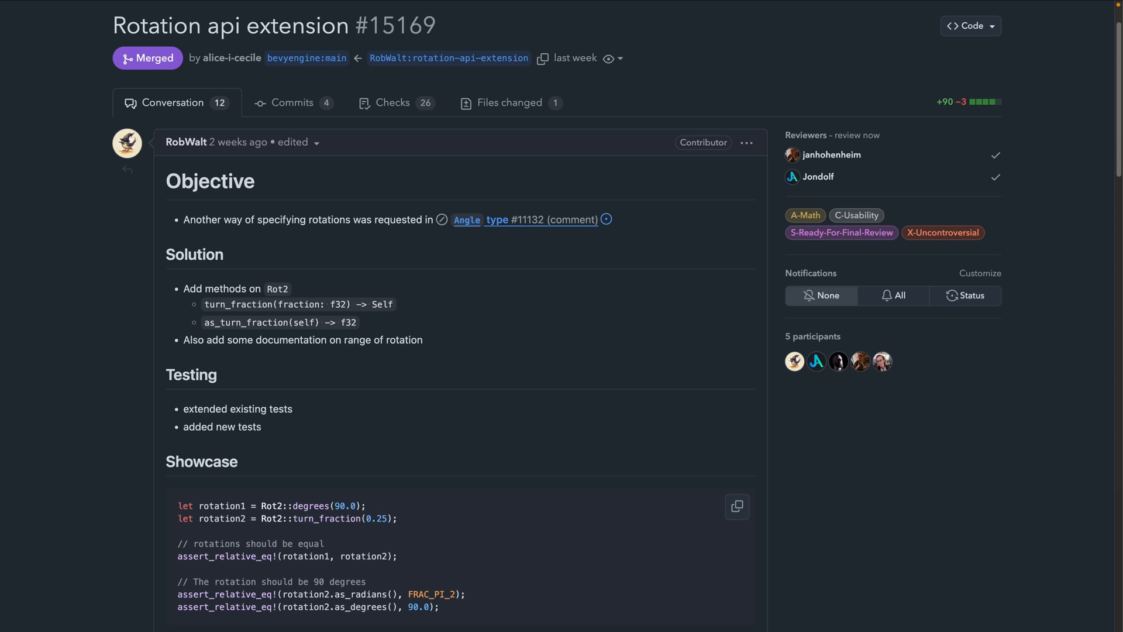
Step: Scroll PR #15169 to its Showcase code, then through PR #15170 on UI anti-aliasing
{"action": "scroll", "scroll_direction": "down", "scroll_amount": 3}
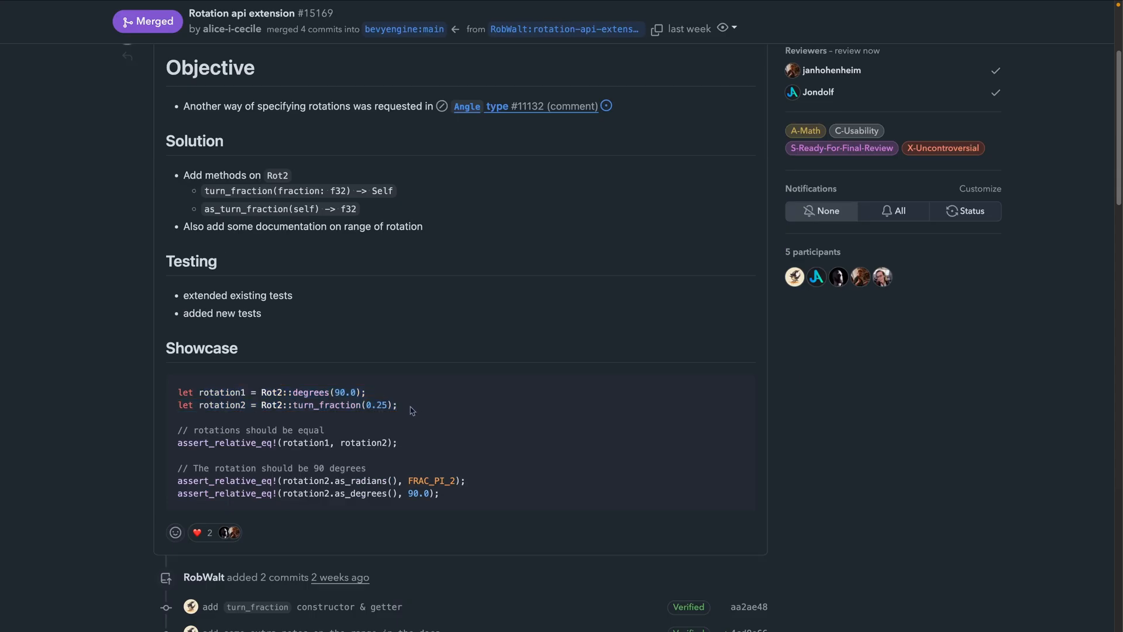
{"action": "mouse_move", "coordinate": [405, 409]}
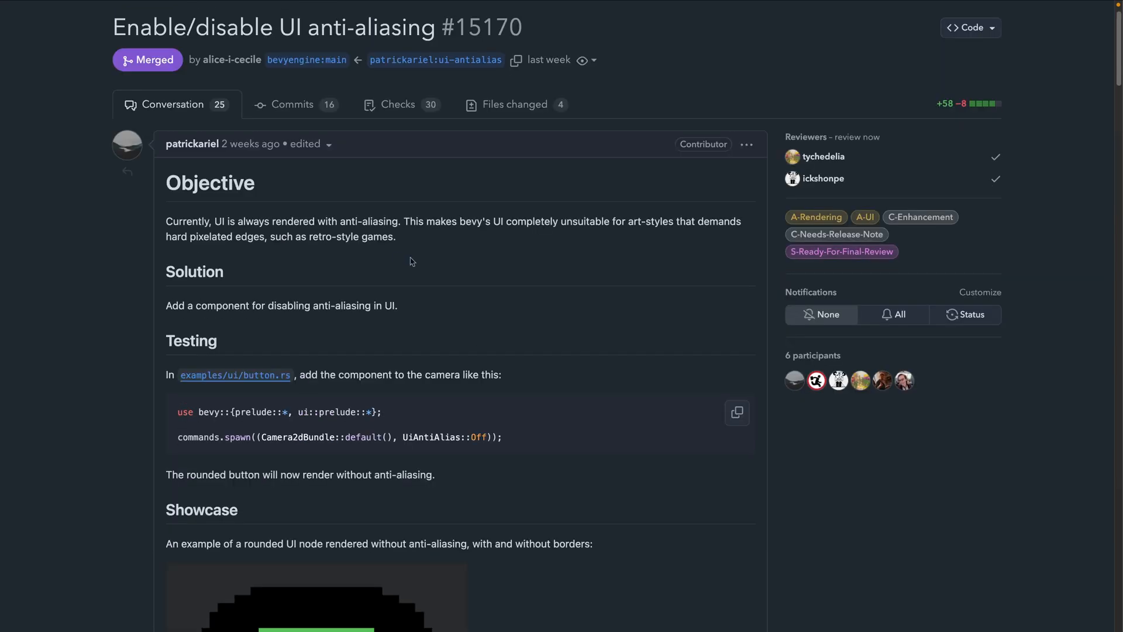
{"action": "scroll", "scroll_direction": "down", "scroll_amount": 3}
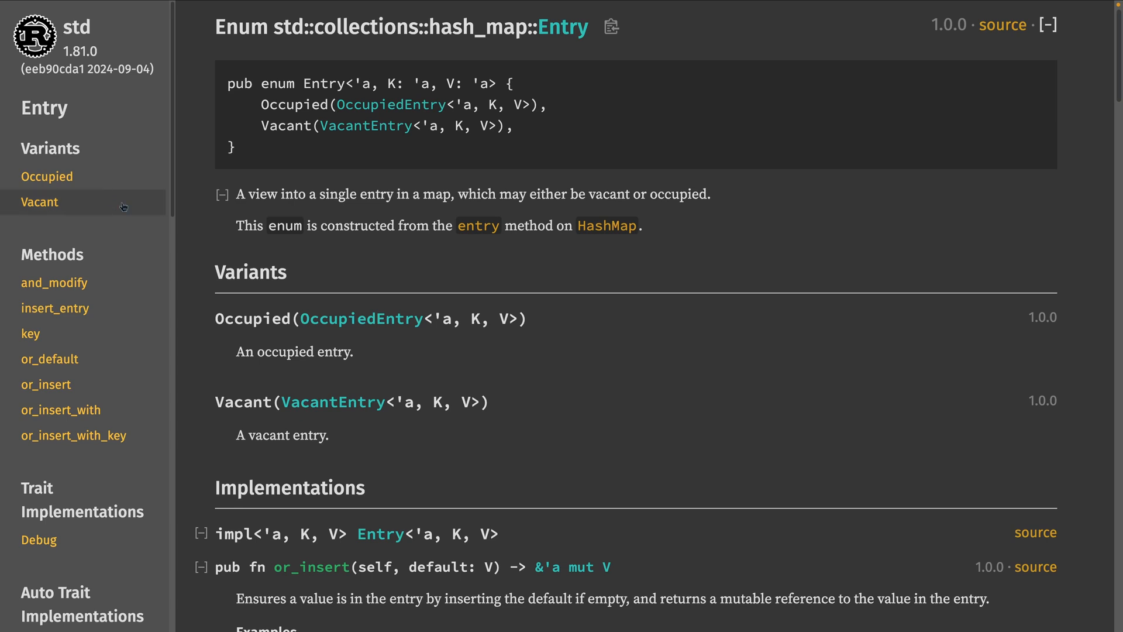
{"action": "mouse_move", "coordinate": [360, 105]}
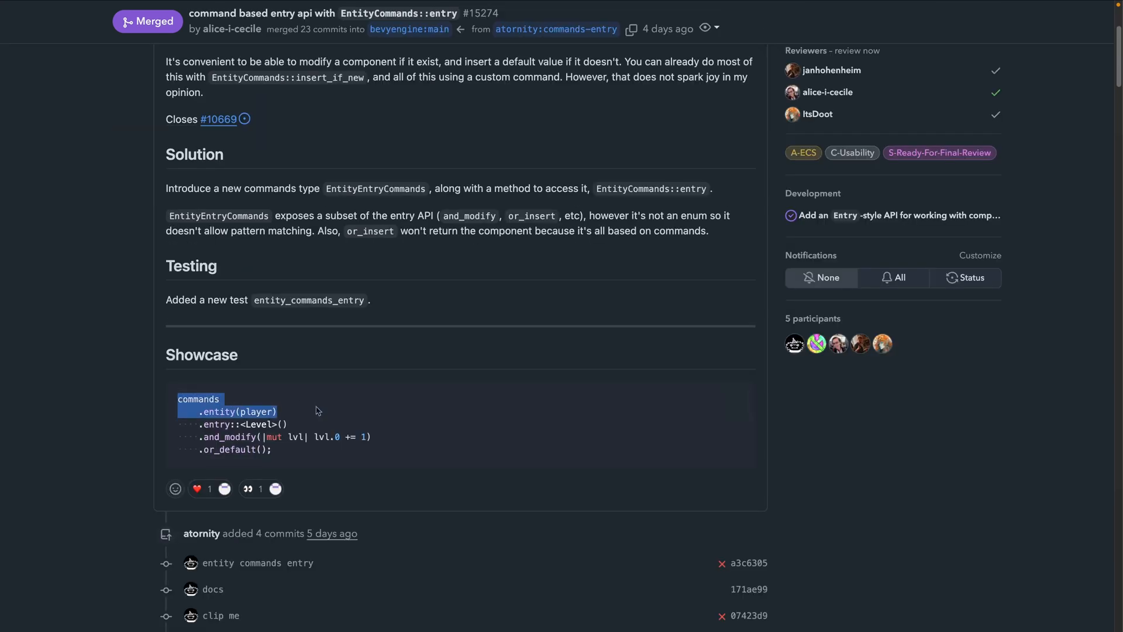
{"action": "mouse_move", "coordinate": [317, 412]}
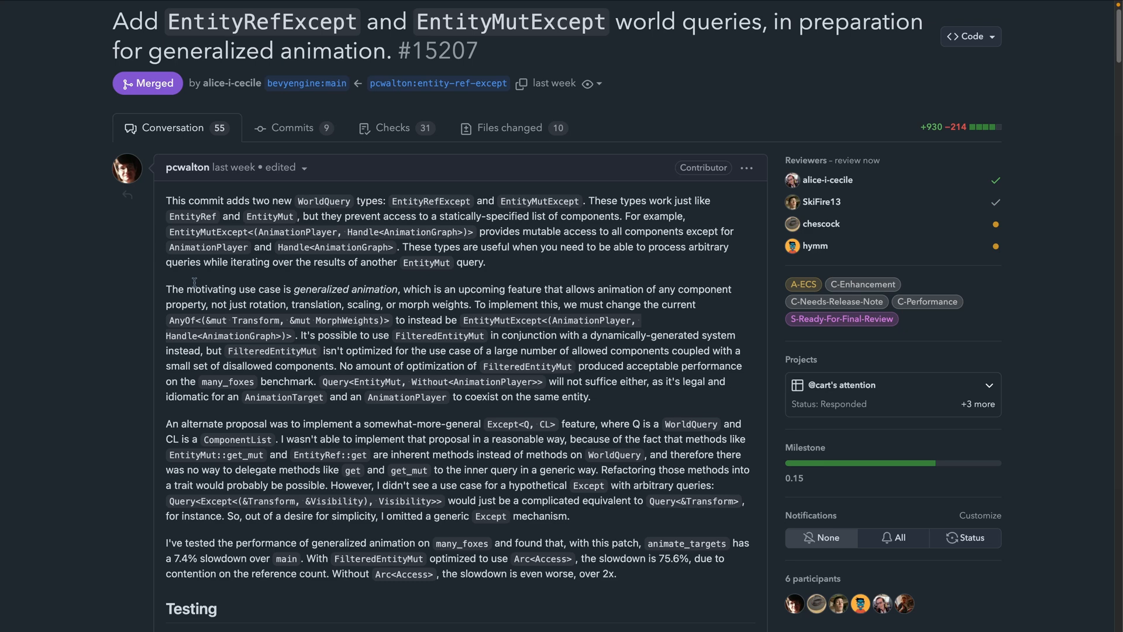
Step: Scroll through PR #15207's description of the EntityRefExcept and EntityMutExcept queries
{"action": "scroll", "scroll_direction": "down", "scroll_amount": 3}
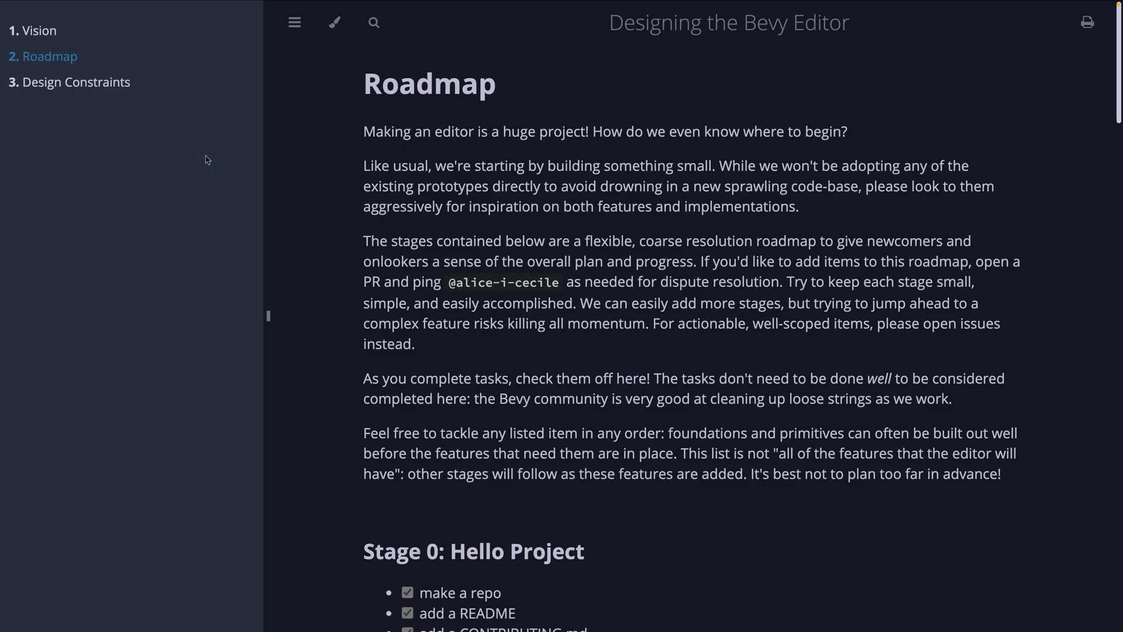
Step: Select Roadmap in the Bevy Editor design book's sidebar
{"action": "left_click", "coordinate": [504, 282]}
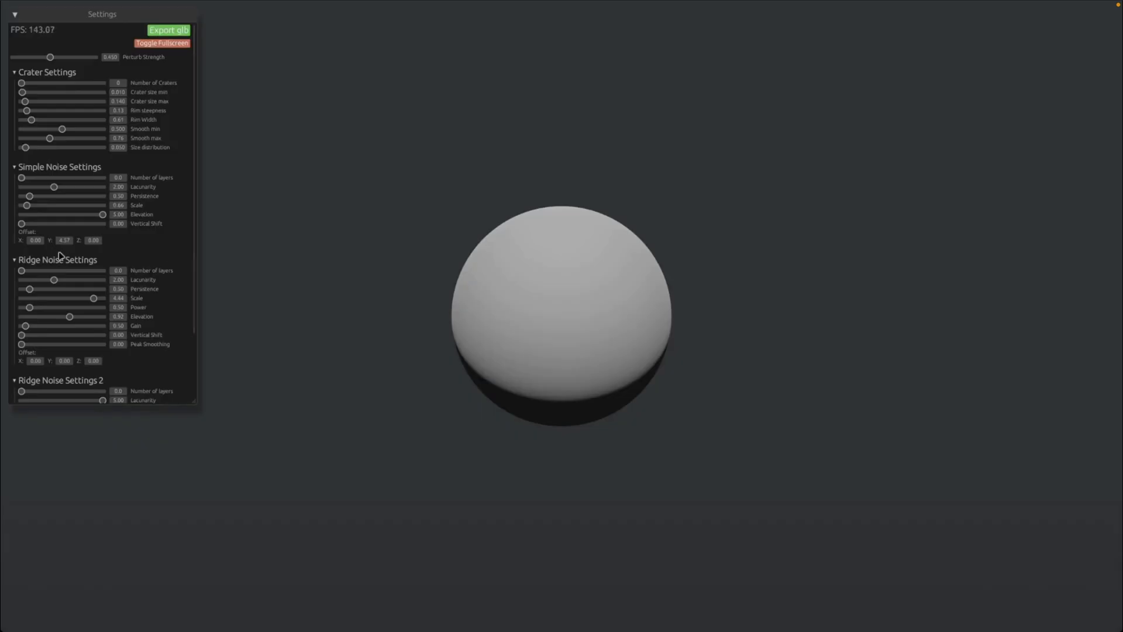
{"action": "left_click_drag", "start_coordinate": [22, 177], "coordinate": [41, 178]}
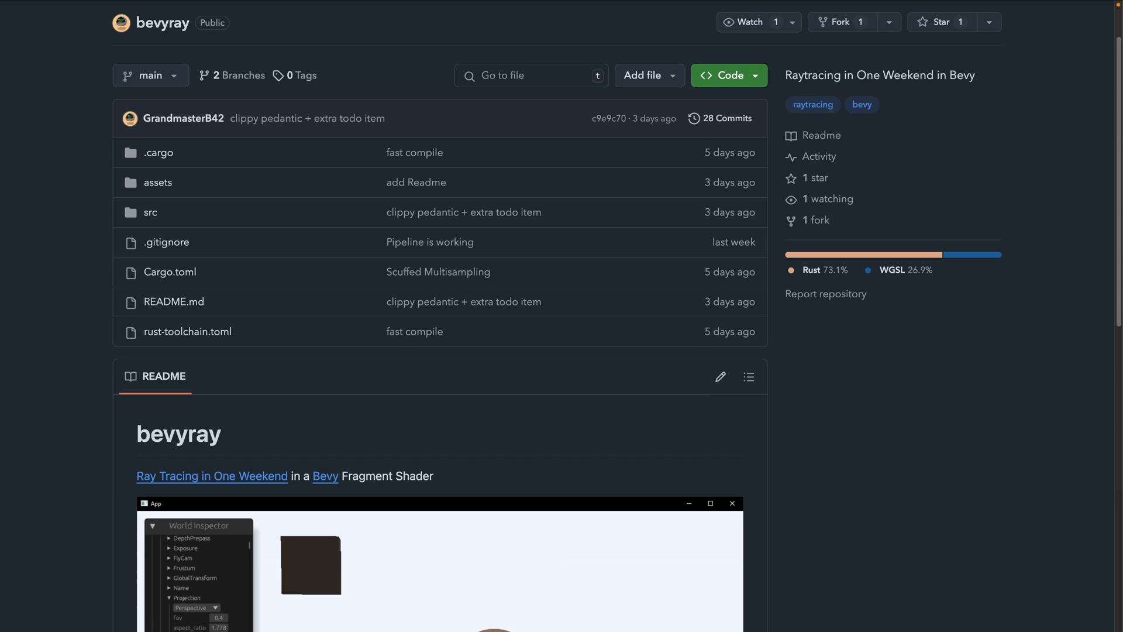
Step: Scroll the bevyray repository page down to its README
{"action": "scroll", "scroll_direction": "down", "scroll_amount": 3}
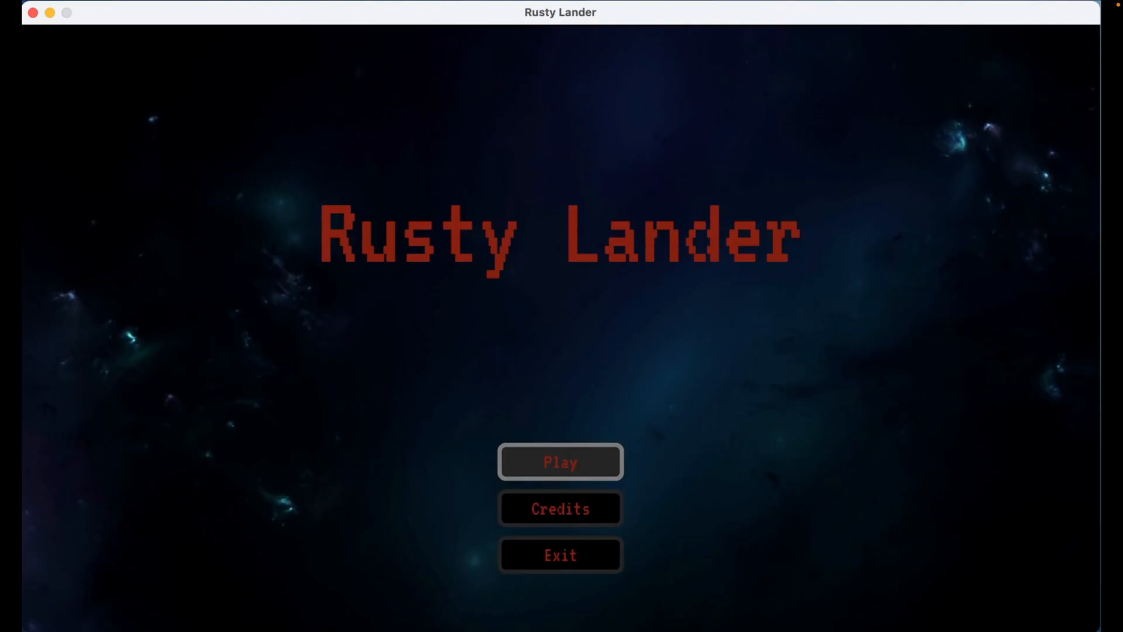
{"action": "left_click", "coordinate": [559, 462]}
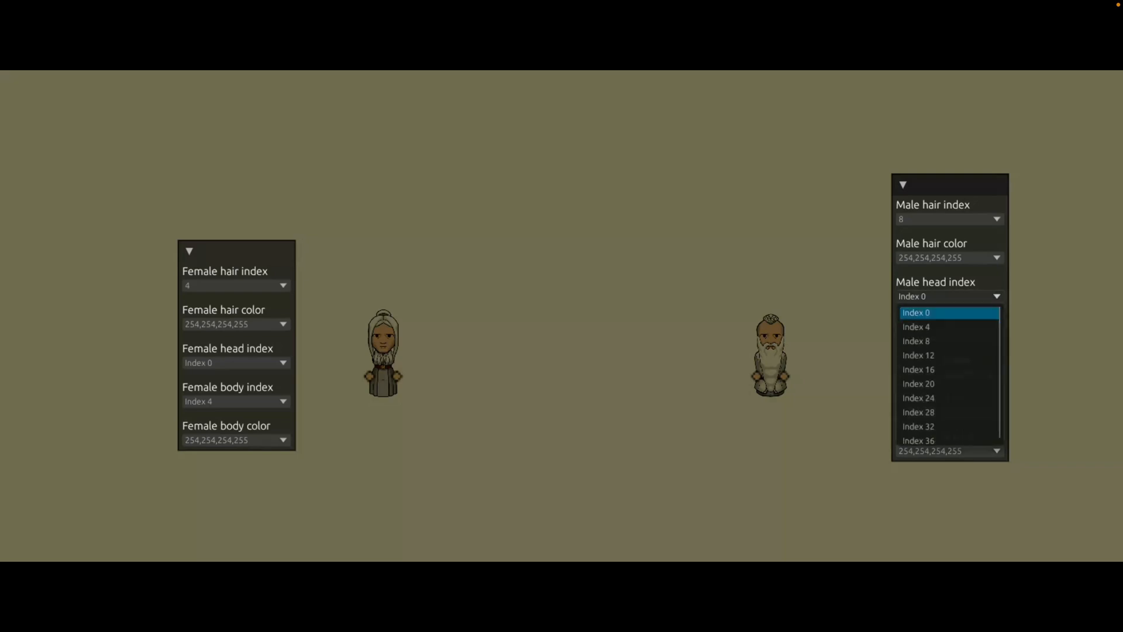
Step: Set the male head to Index 12 and open the male beard index dropdown
{"action": "left_click", "coordinate": [918, 354]}
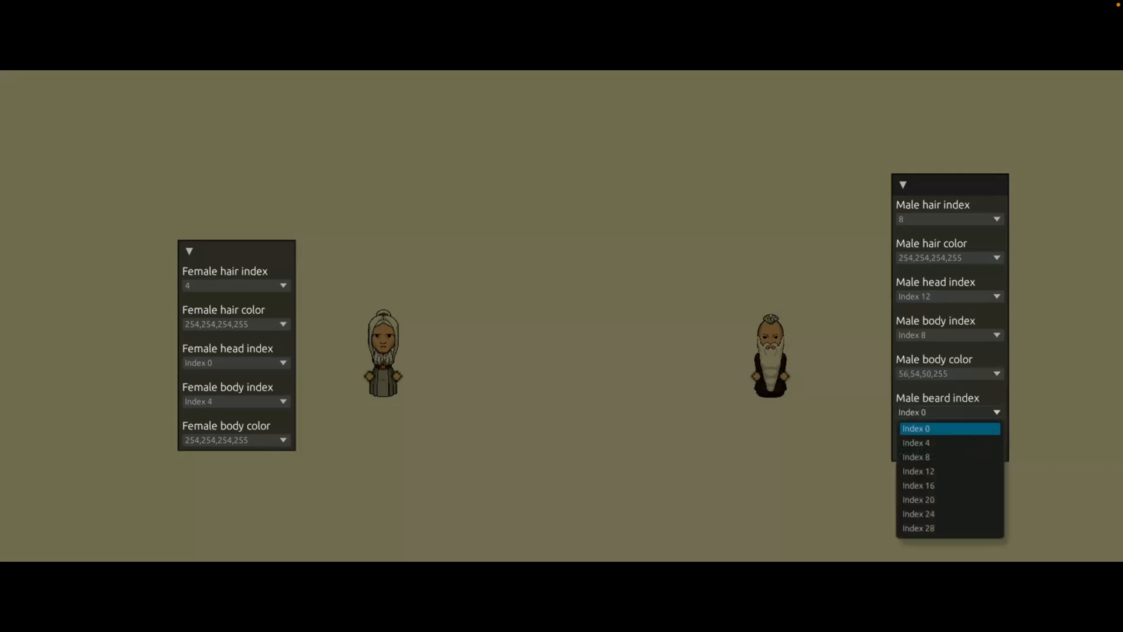
{"action": "left_click", "coordinate": [918, 470]}
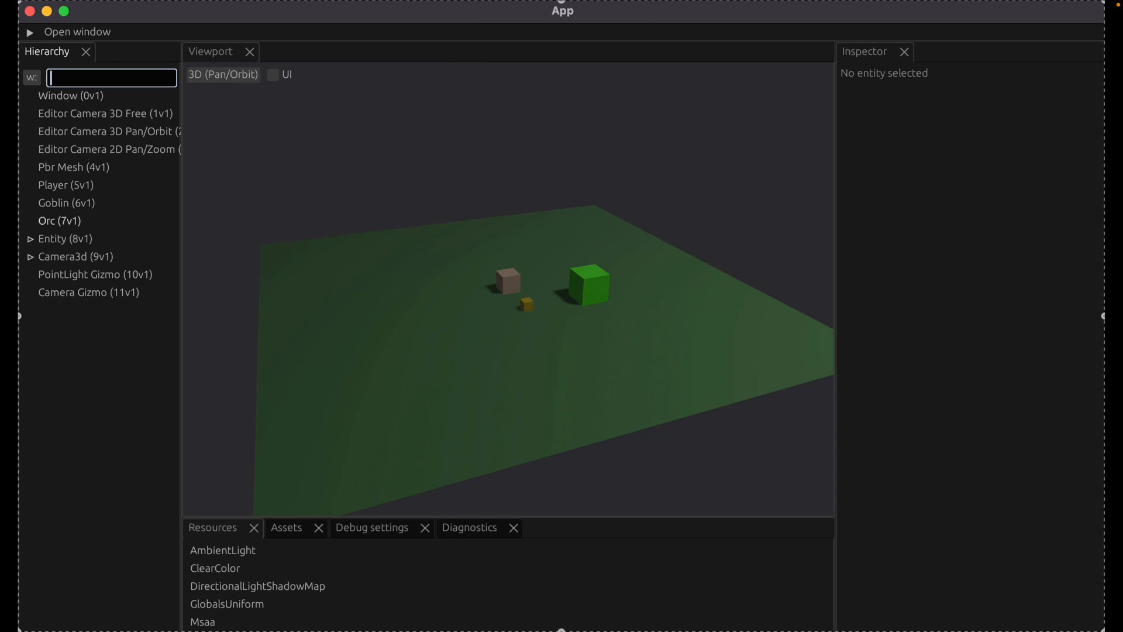
Step: Filter the Hierarchy by 'Player', inspect Player (5v1), then clear the filter
{"action": "type", "text": "Player"}
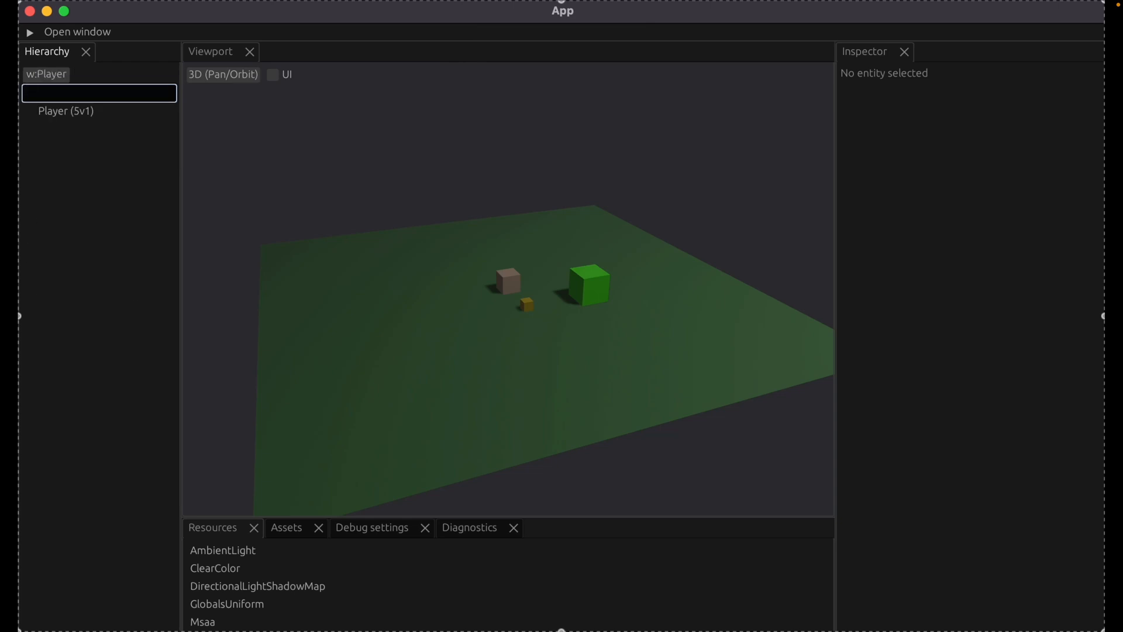
{"action": "left_click", "coordinate": [65, 110]}
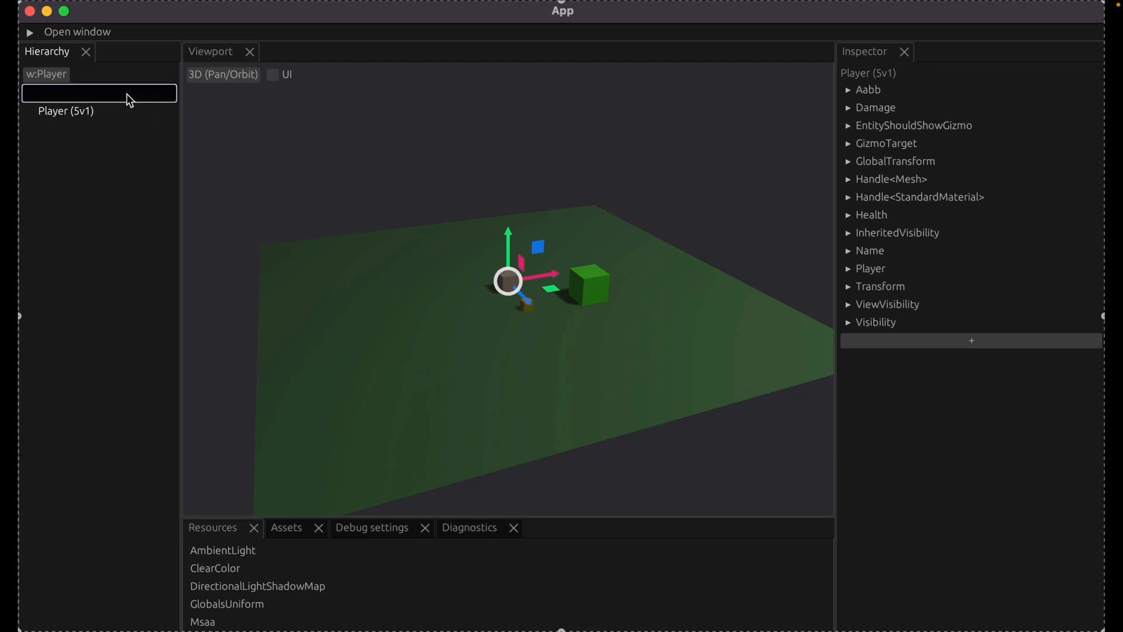
{"action": "left_click", "coordinate": [99, 76]}
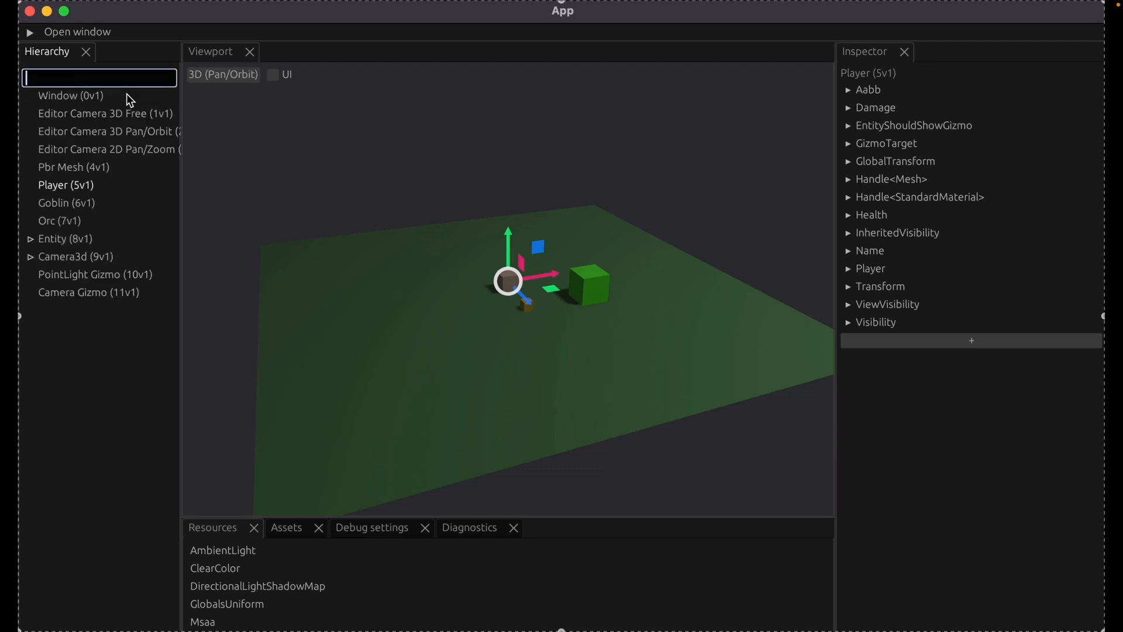
{"action": "type", "text": "D"}
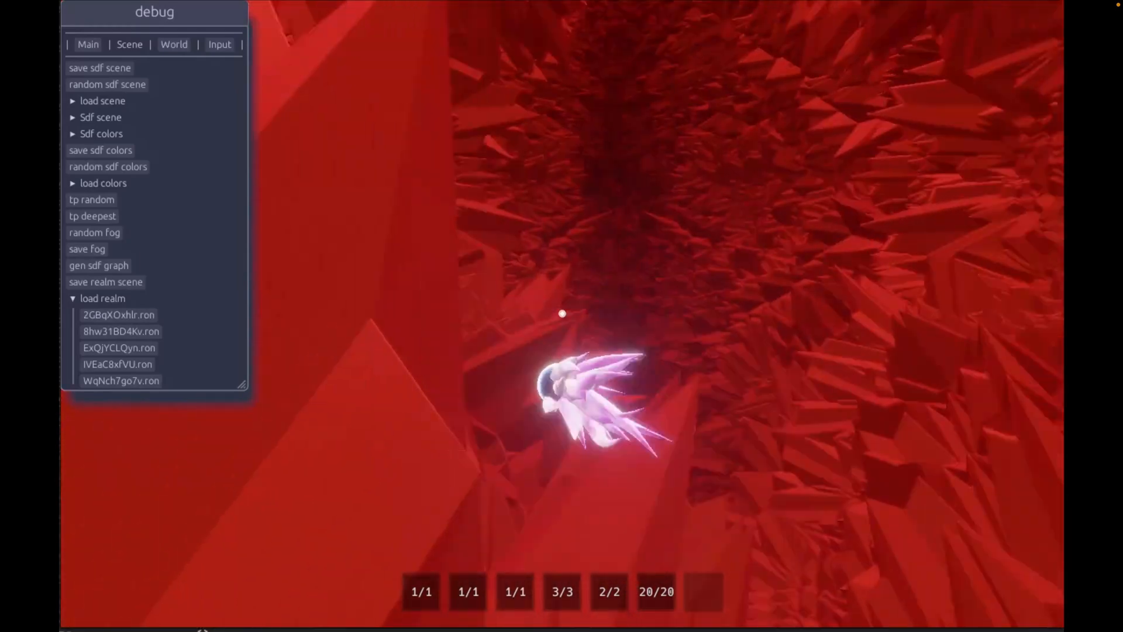
Step: Load the 8hw31BD4Kv.ron realm, then another saved .ron realm
{"action": "left_click", "coordinate": [120, 331]}
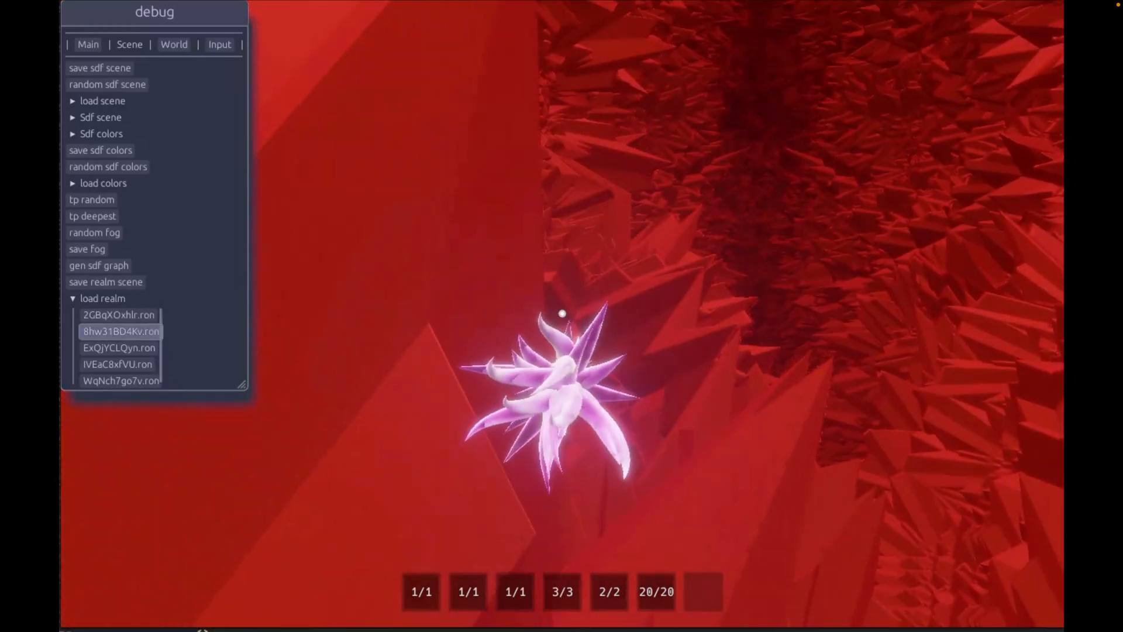
{"action": "left_click", "coordinate": [121, 331]}
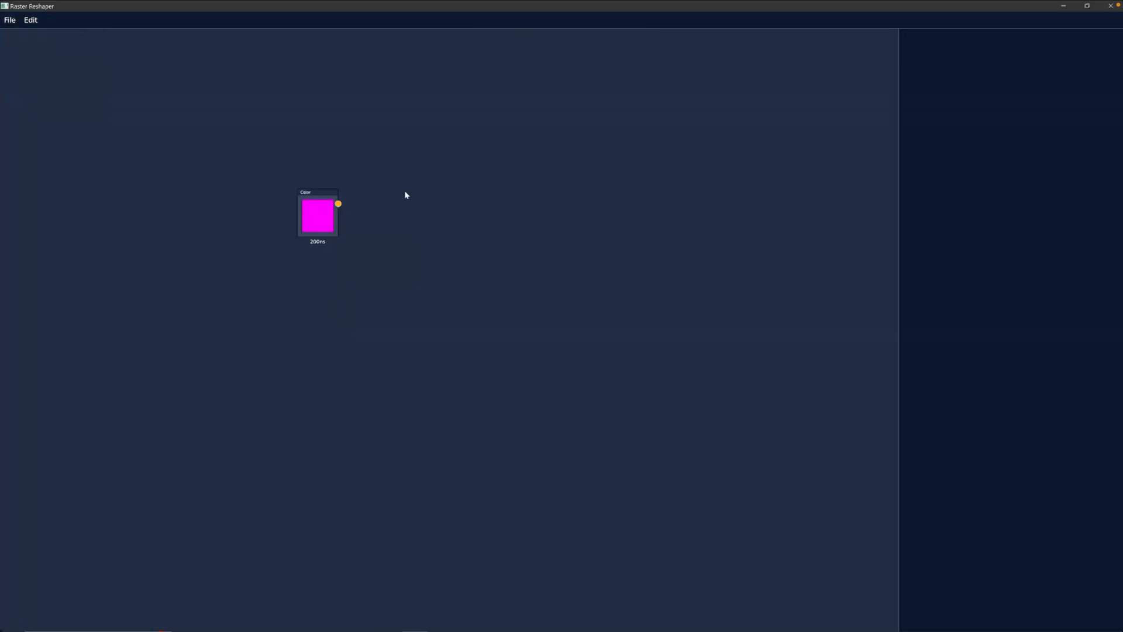
Step: Wire magenta into a Shape, add Color (R 0.25) and Shape nodes, and blend both shapes
{"action": "left_click_drag", "start_coordinate": [338, 204], "coordinate": [384, 181]}
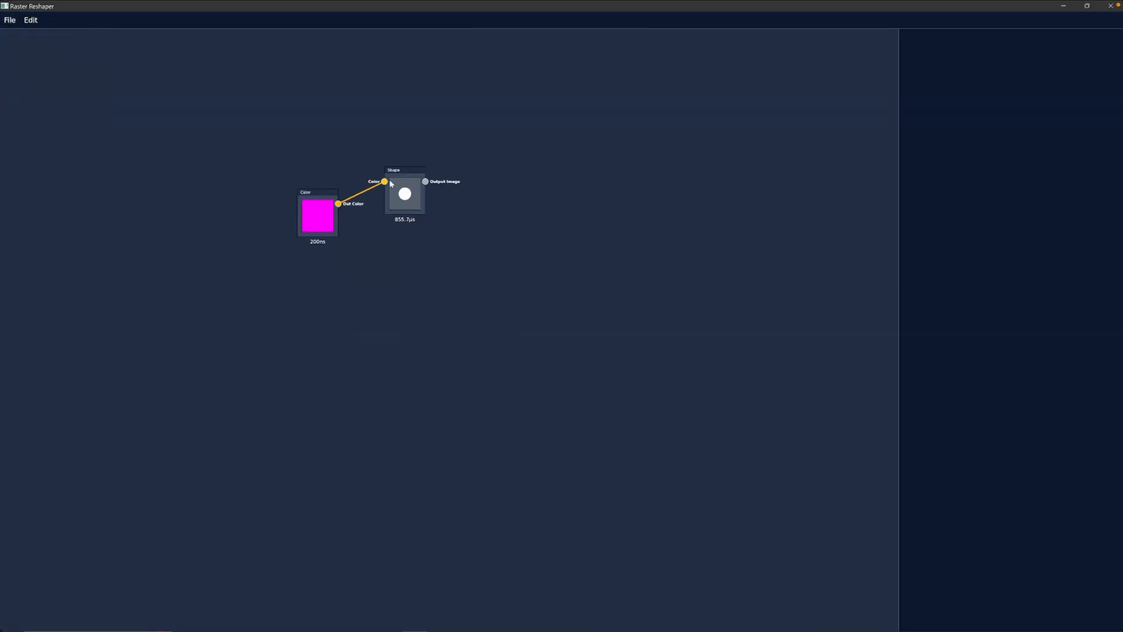
{"action": "right_click", "coordinate": [313, 291]}
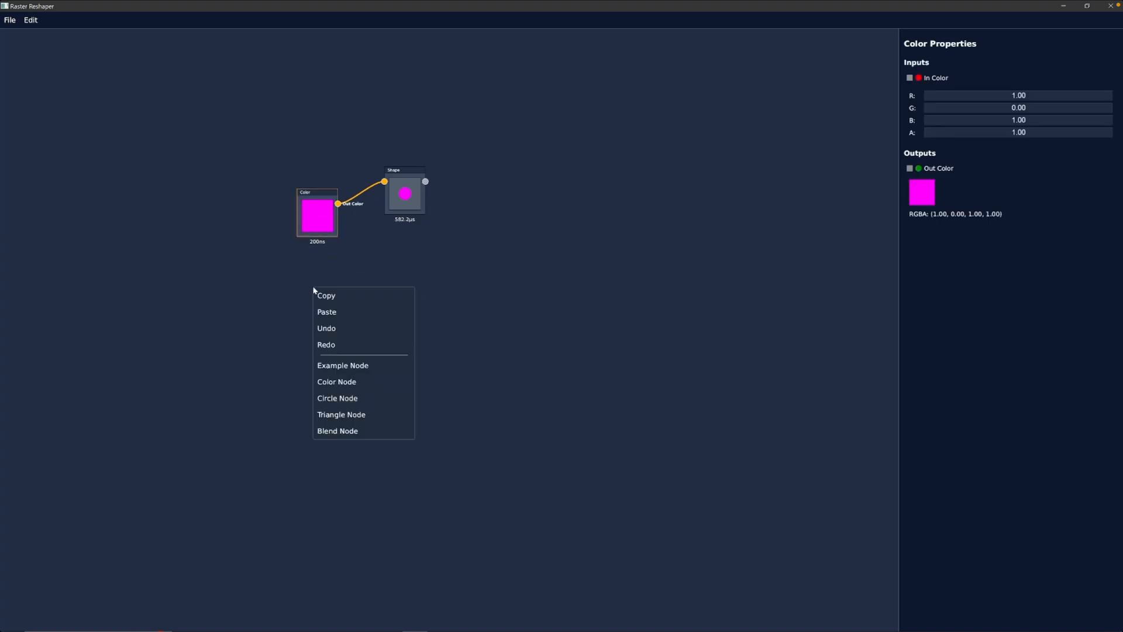
{"action": "left_click", "coordinate": [340, 414]}
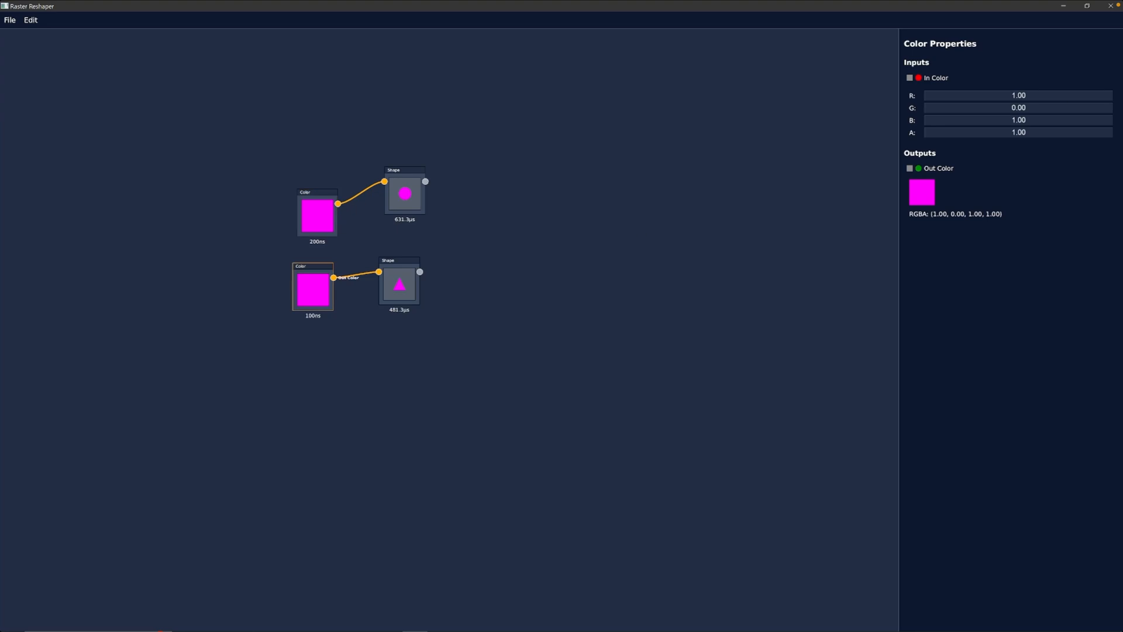
{"action": "type", "text": "0.25"}
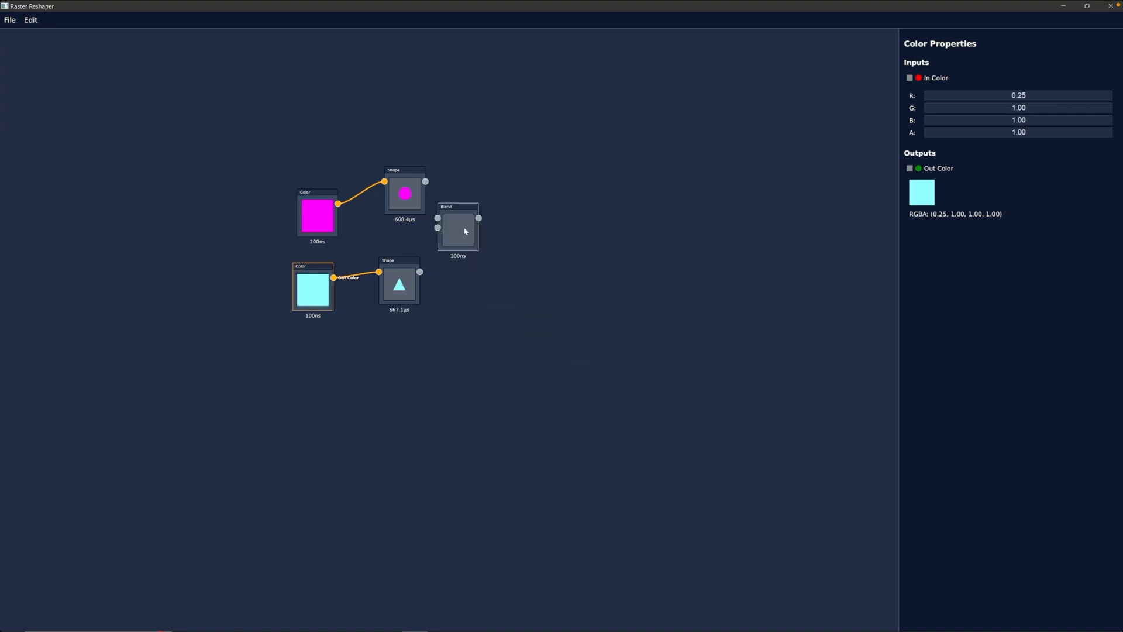
{"action": "left_click", "coordinate": [457, 227]}
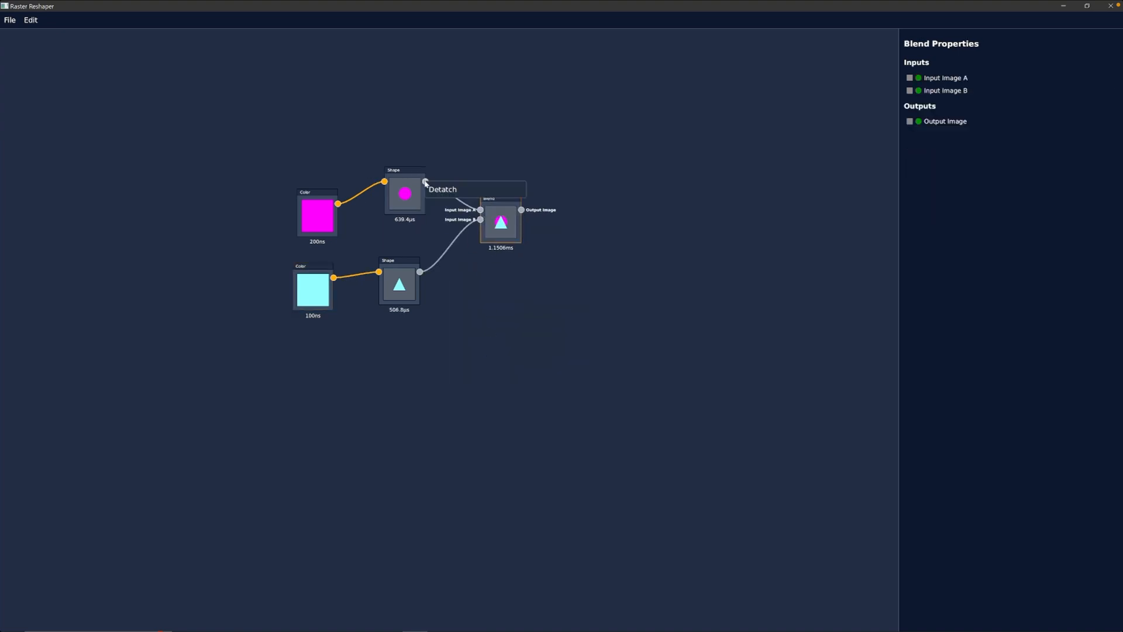
{"action": "left_click", "coordinate": [443, 188]}
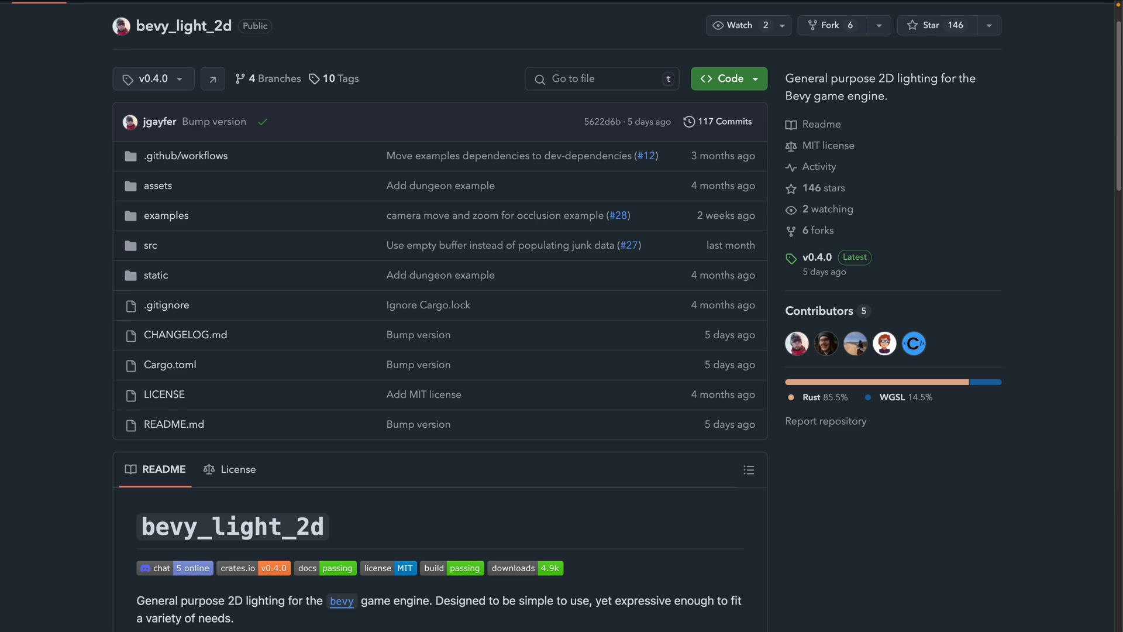
Step: Scroll down through the bevy_light_2d repository page
{"action": "scroll", "scroll_direction": "down", "scroll_amount": 3}
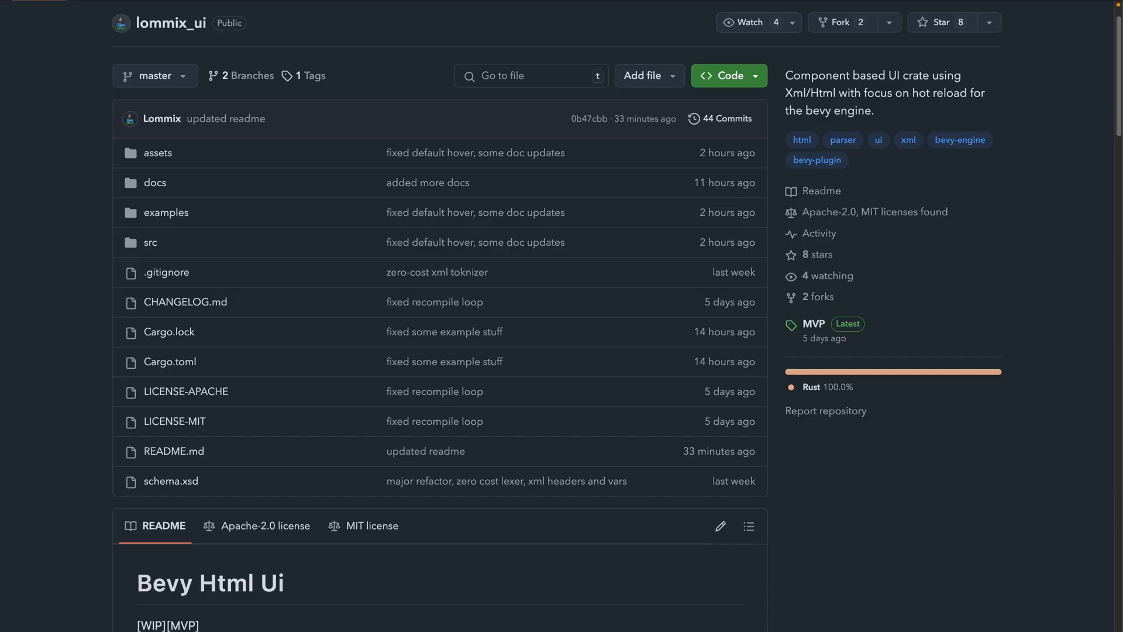
Step: Scroll to the Bevy Html Ui readme and open the latest MVP release
{"action": "scroll", "scroll_direction": "down", "scroll_amount": 3}
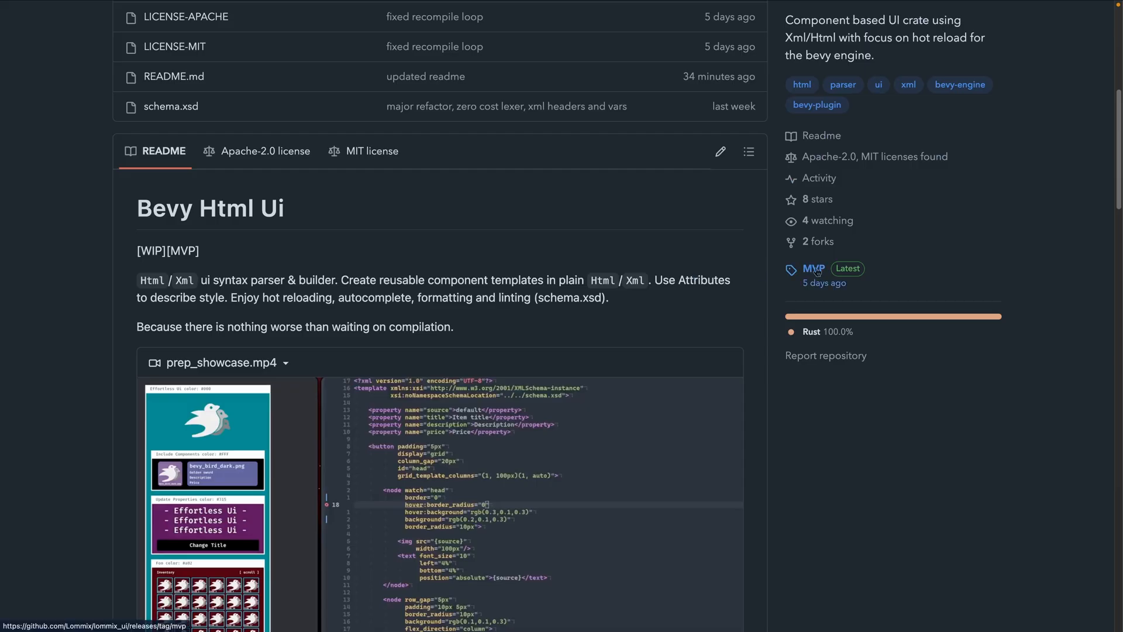
{"action": "left_click", "coordinate": [813, 269]}
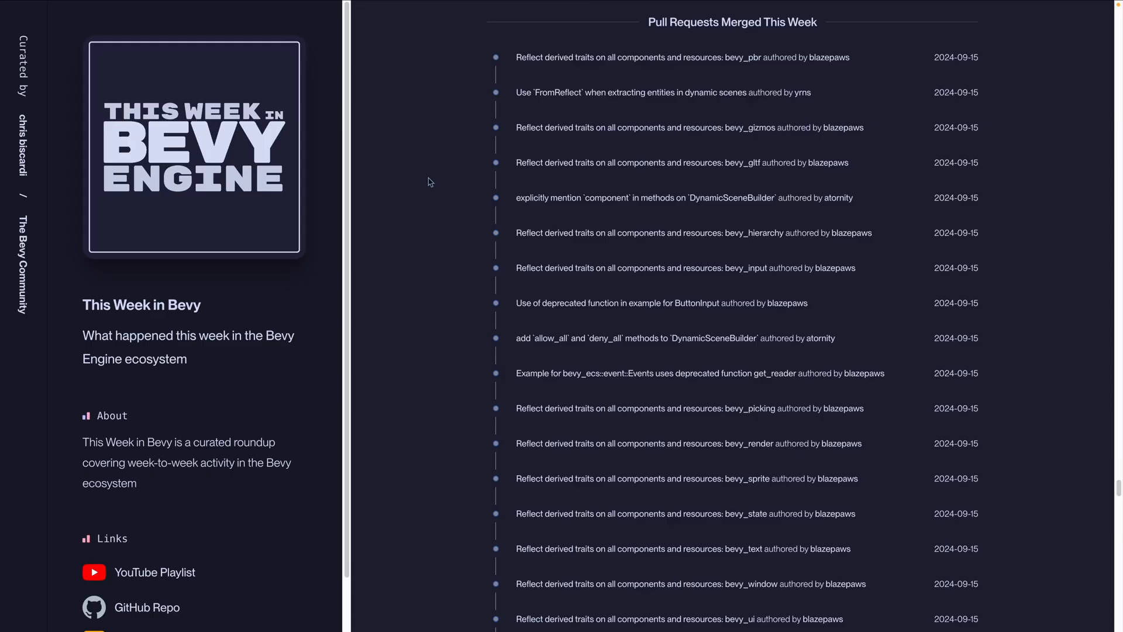
{"action": "mouse_move", "coordinate": [429, 162]}
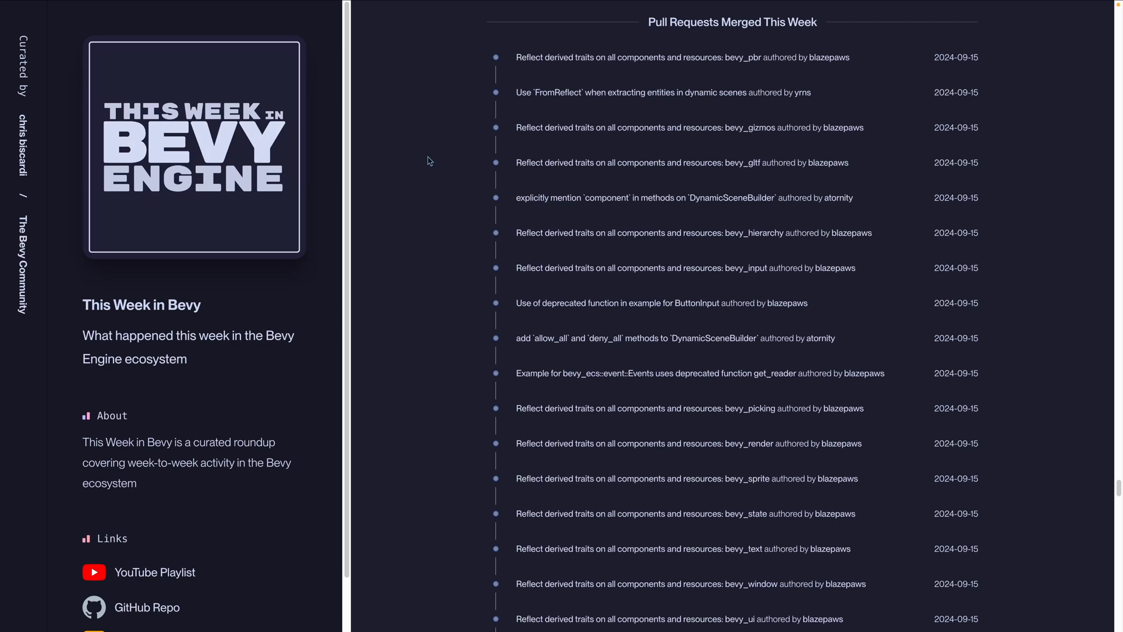